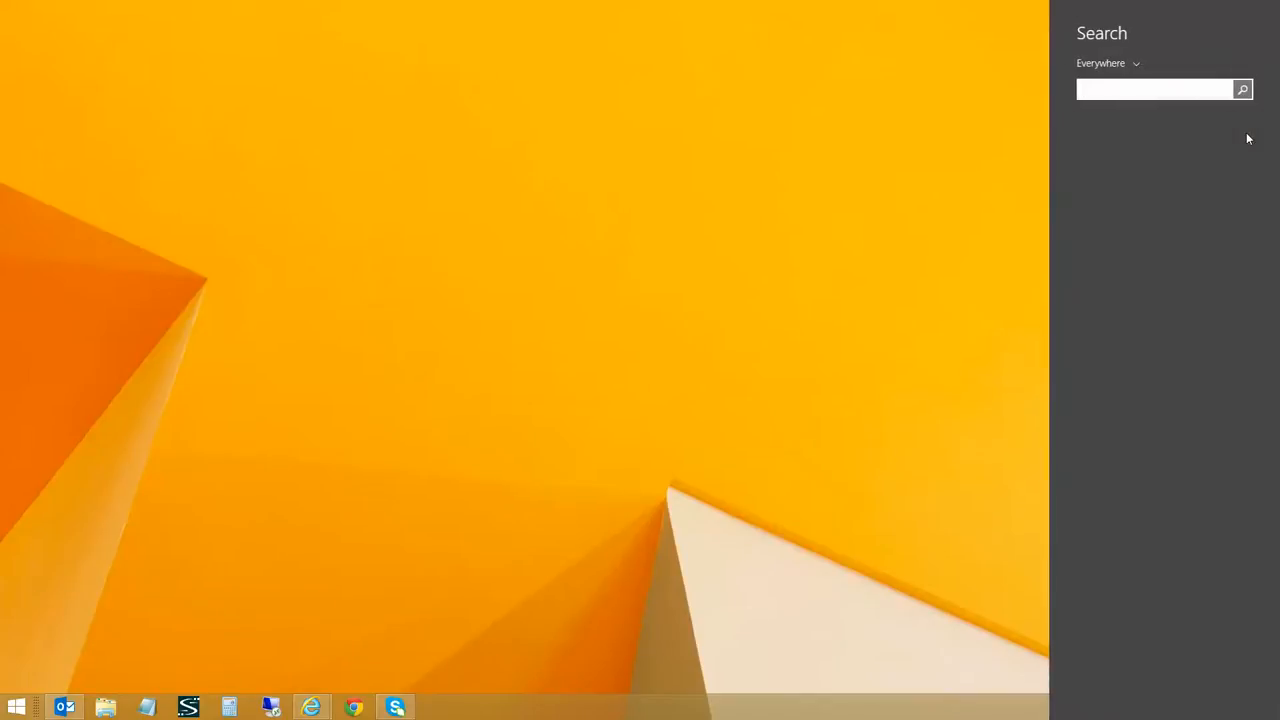
- Start Command Prompt with administrator rights from the search results
right_click(1148, 128)
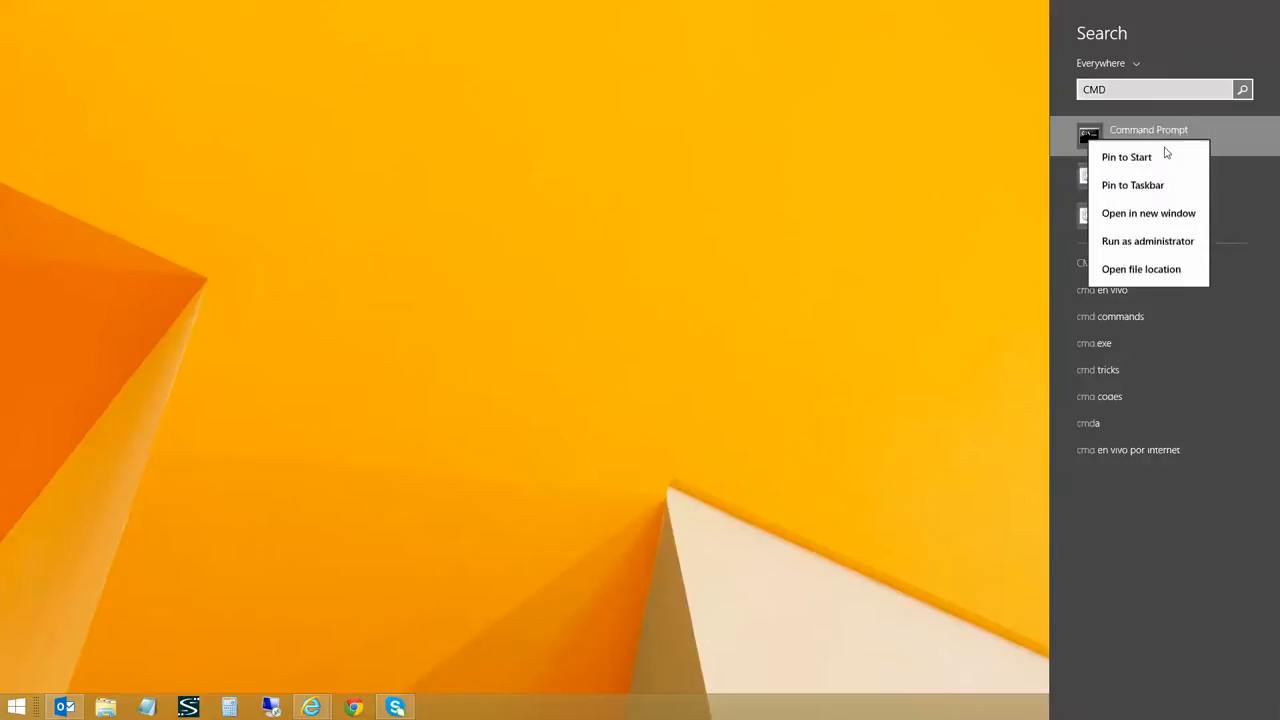
left_click(1148, 240)
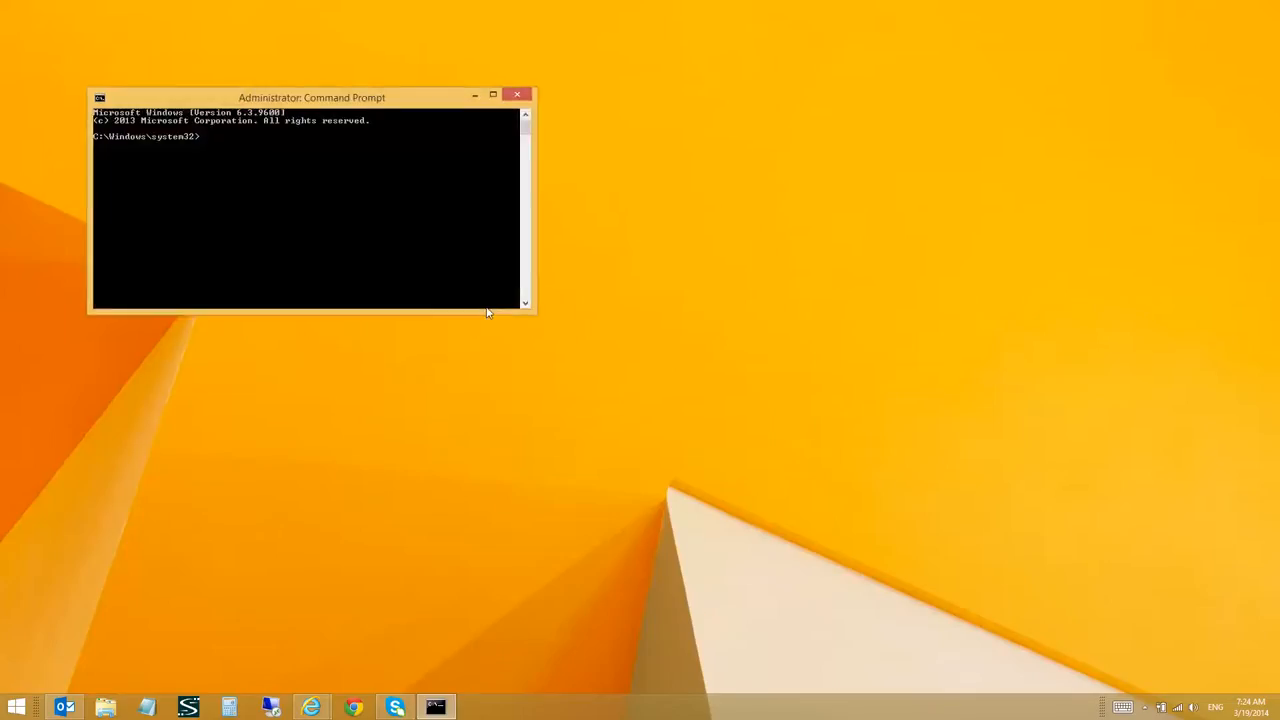
- Navigate to Program Files\Microsoft Office\Office15, list its contents and run SELFCERT.EXE
type("CD OPR")
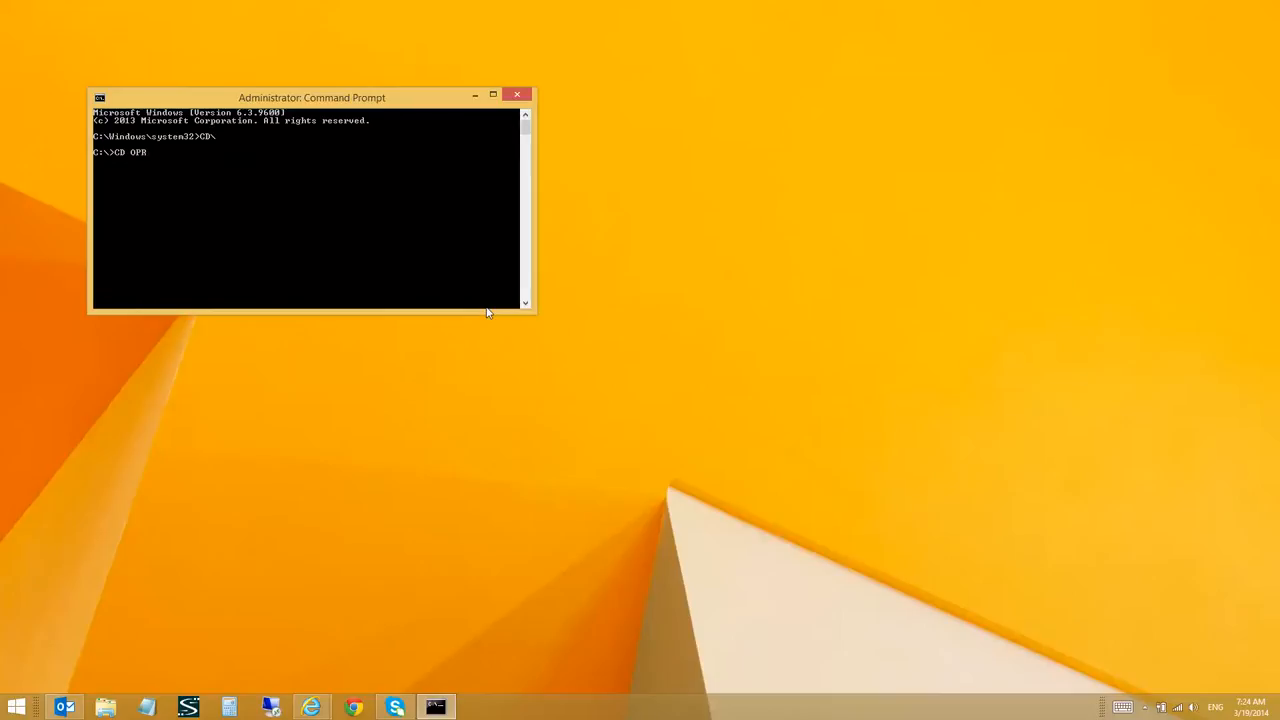
type("\"Program Files\"")
type("CD \"Microsoft Office")
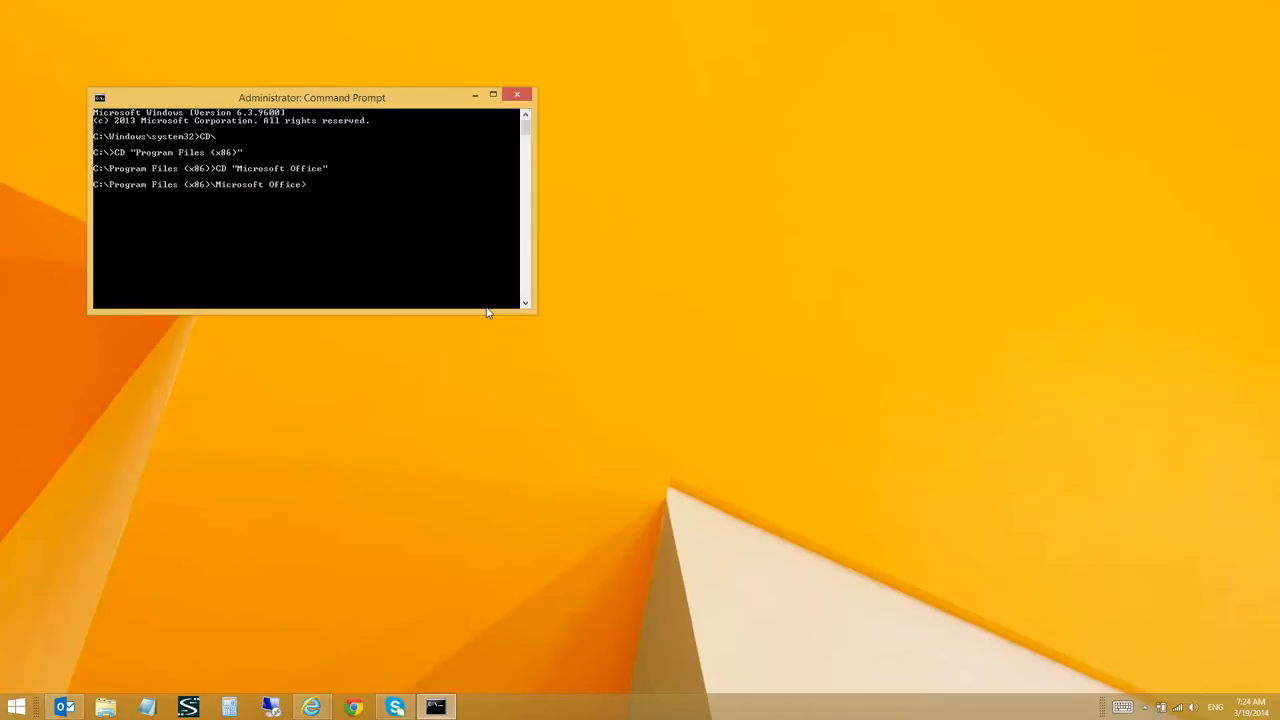
type("CD Office15")
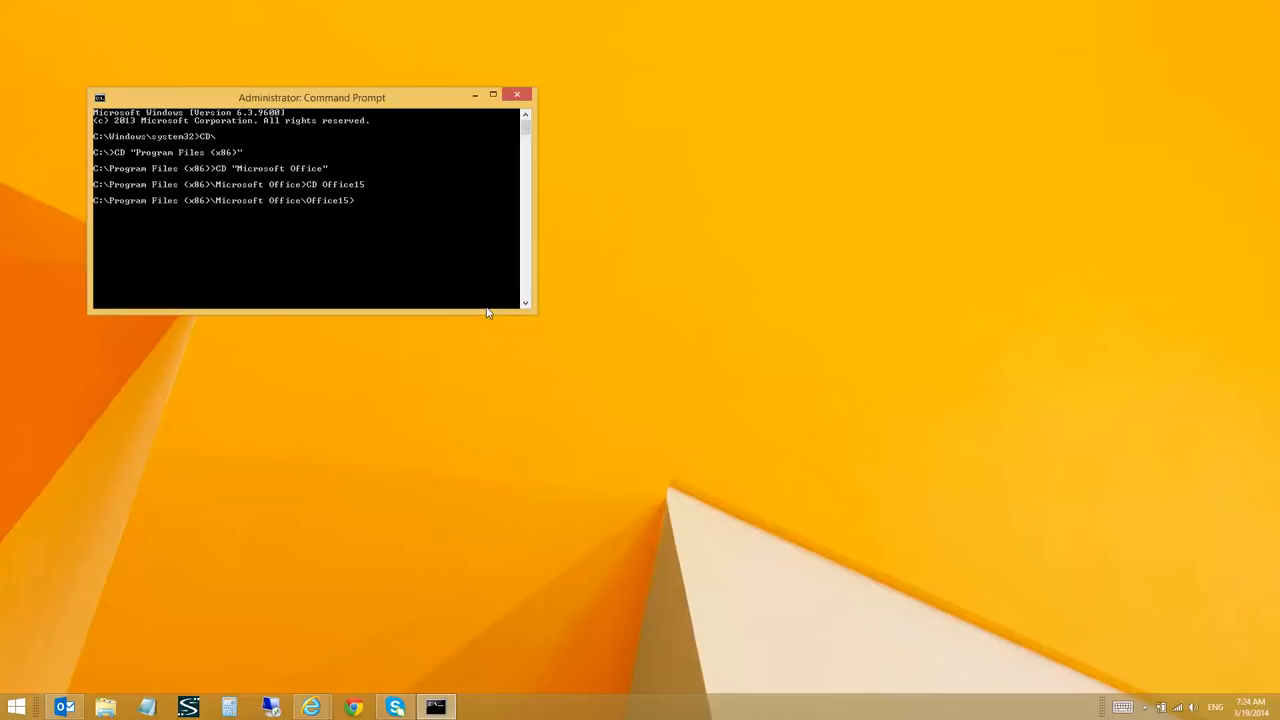
type("dir")
type("SELFCERT.EXE")
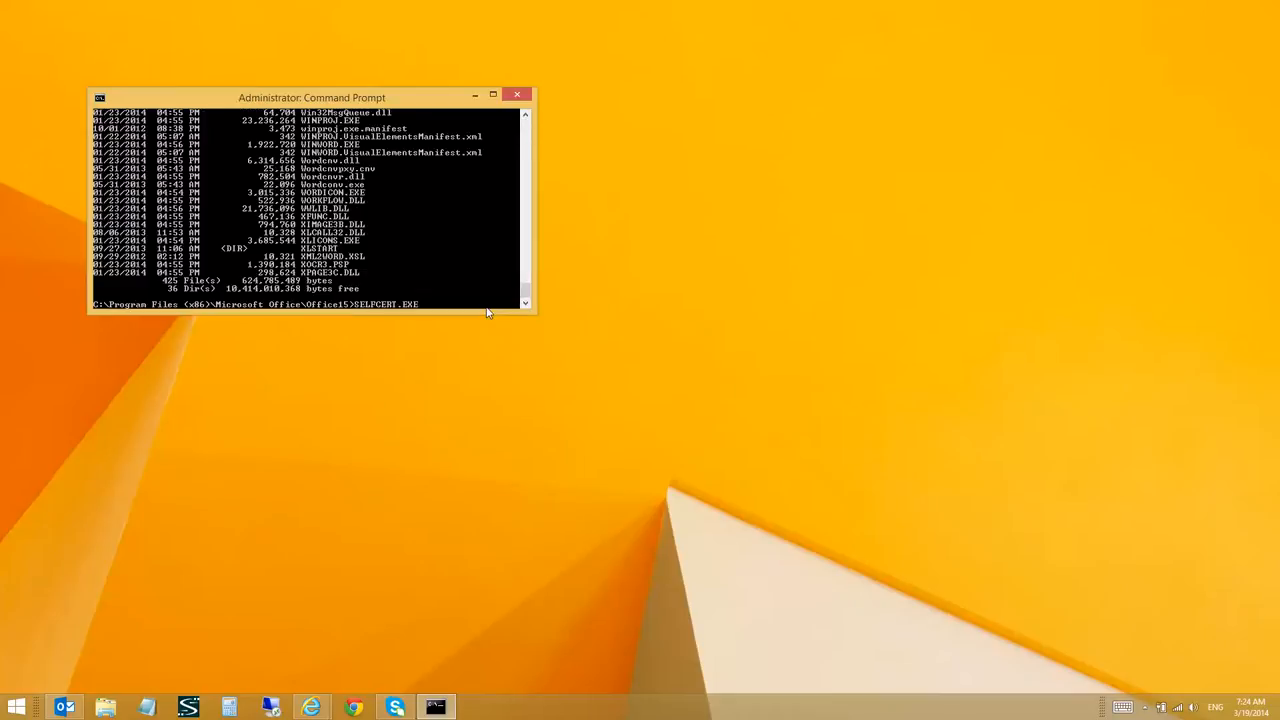
key("Enter")
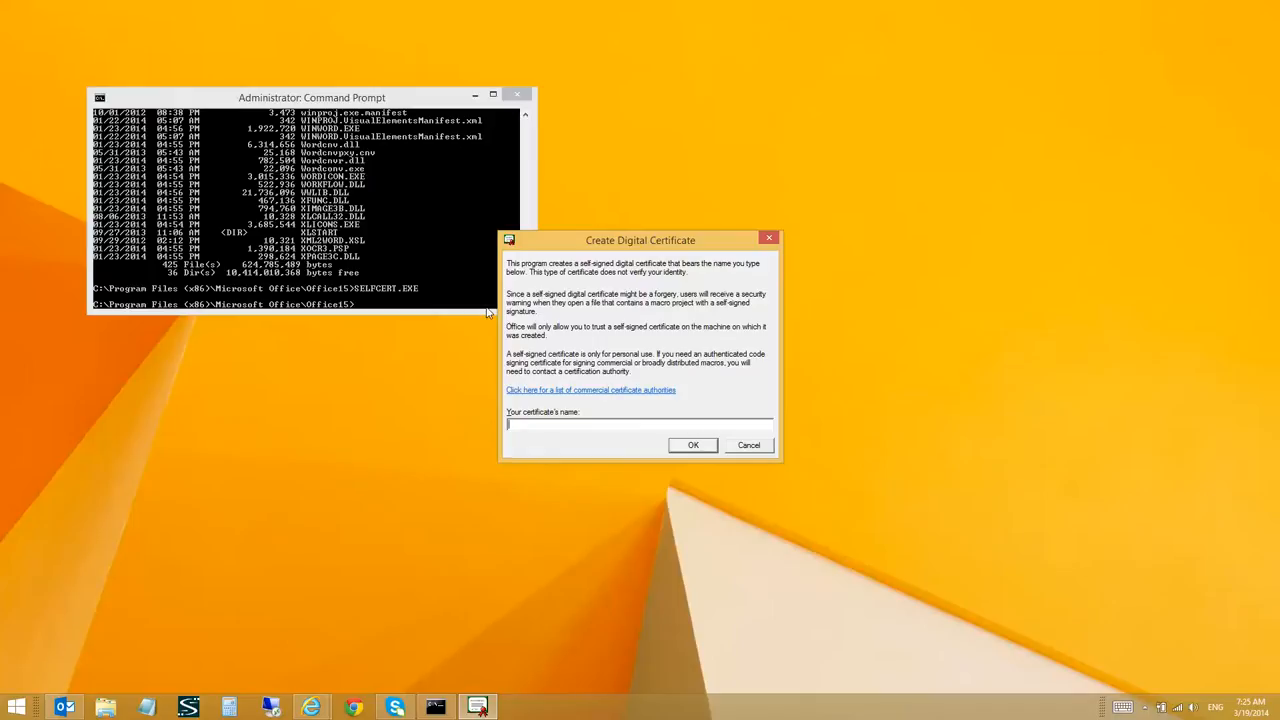
- Create a self-signed certificate named 'Demo Certificate' and dismiss the success message
type("d")
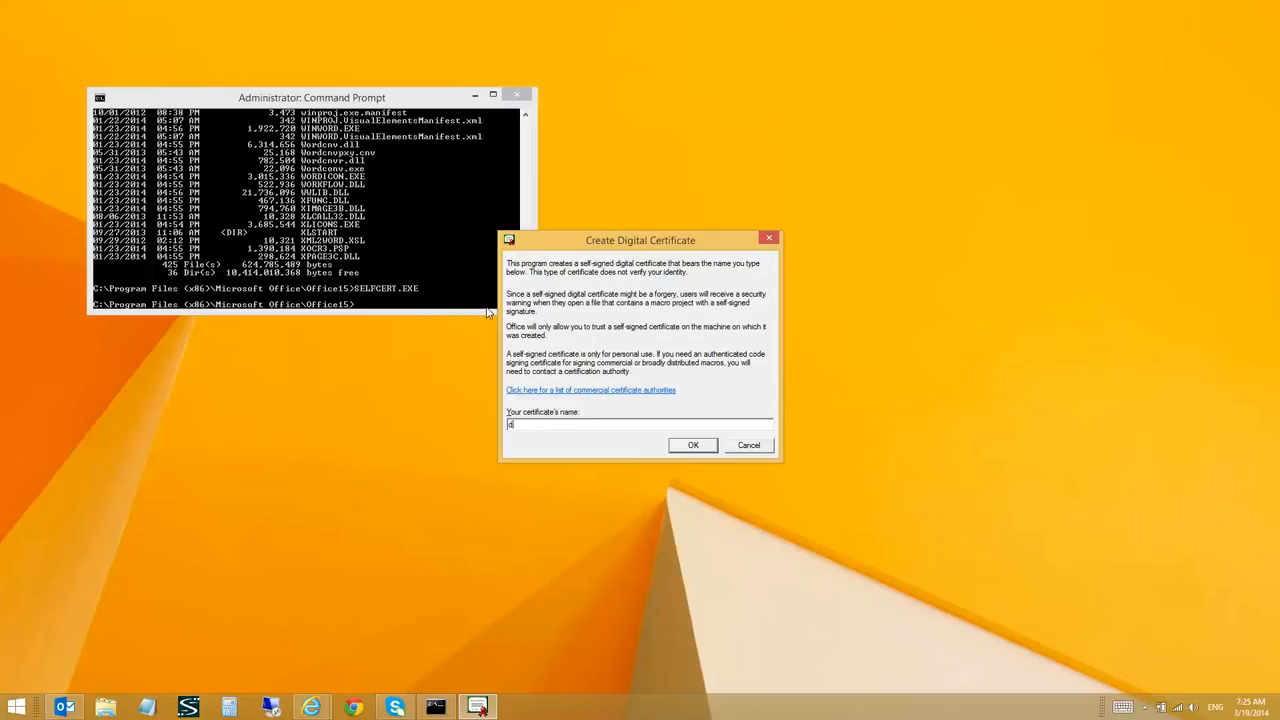
type("Demo Cert")
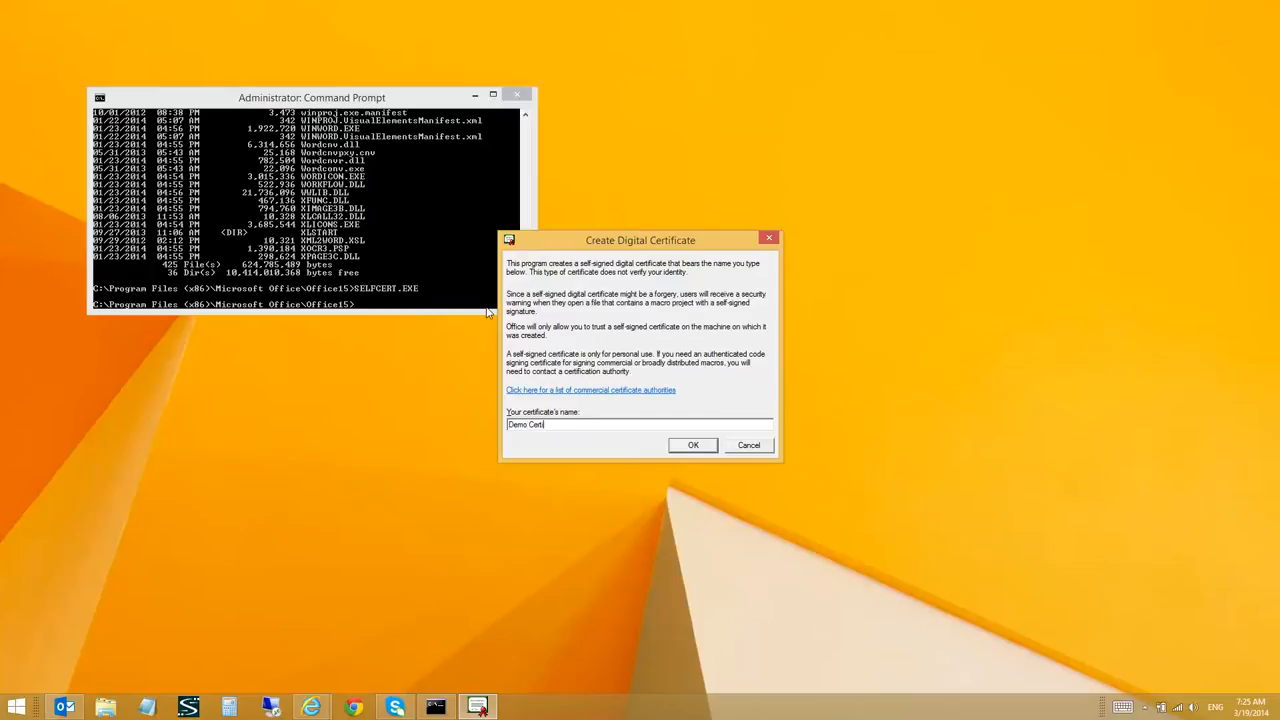
left_click(692, 444)
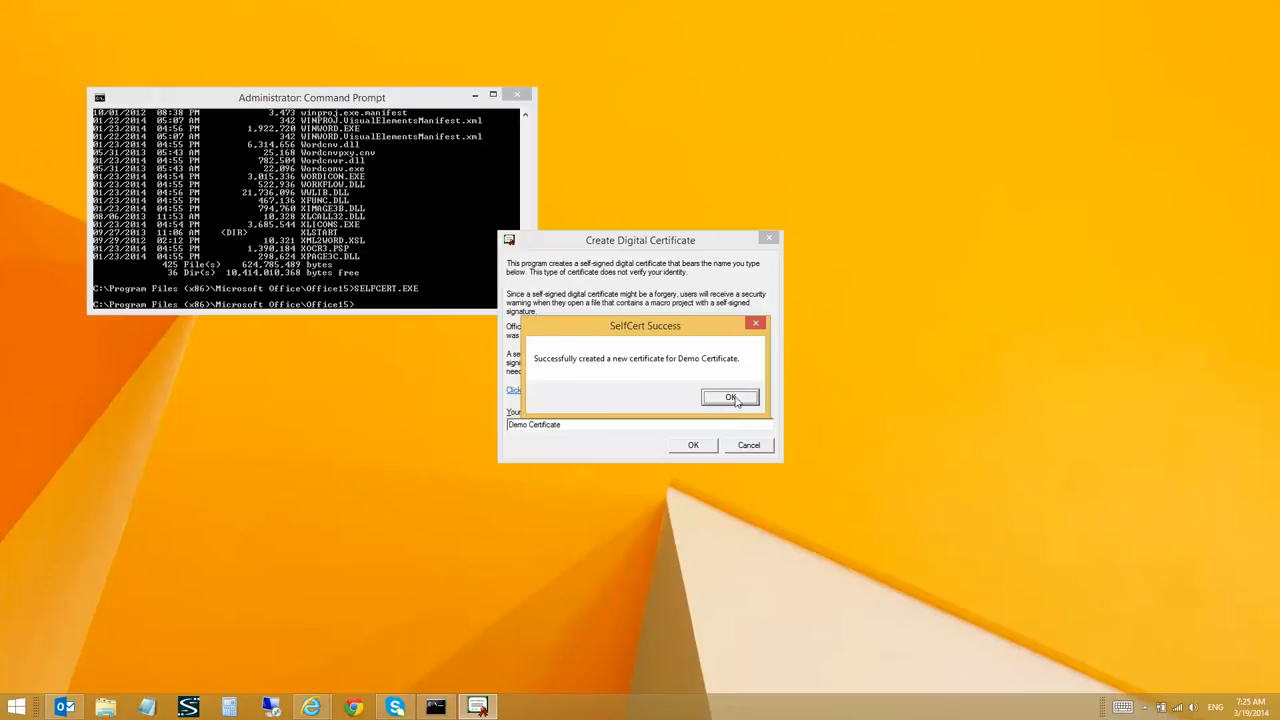
left_click(732, 396)
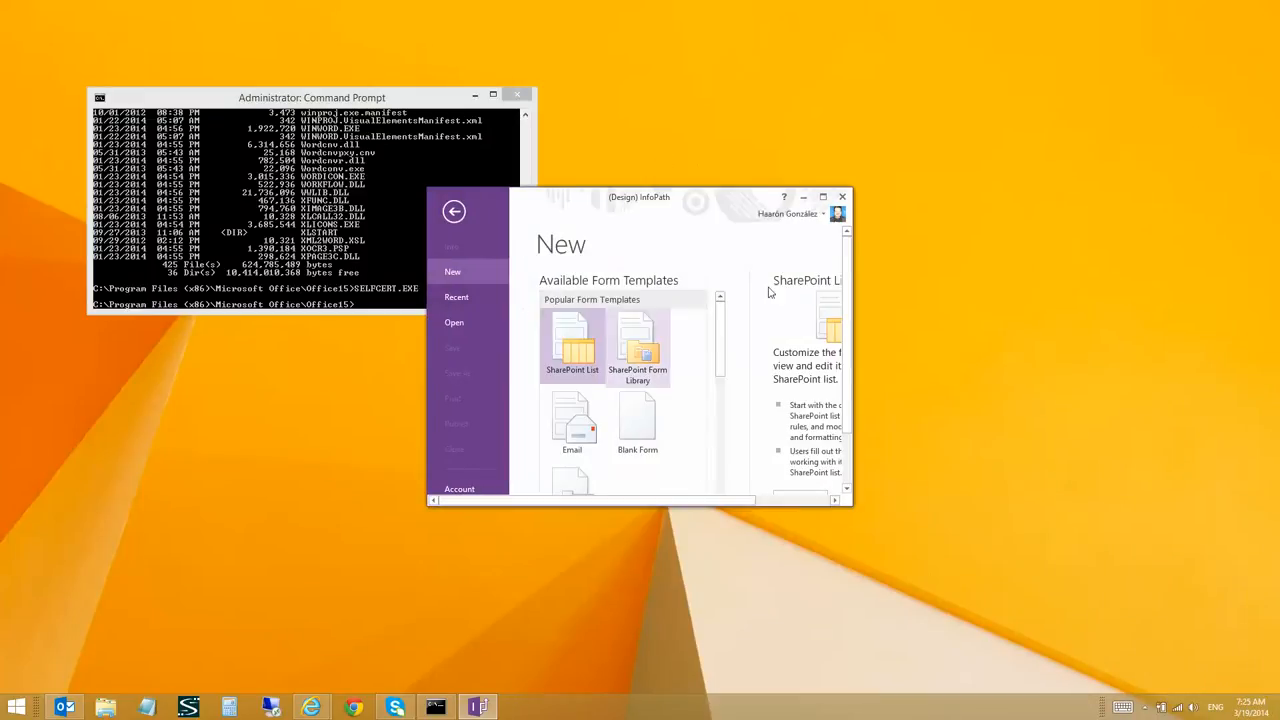
- Maximize InfoPath, create a new Blank Form template and show its Info page
left_click(822, 196)
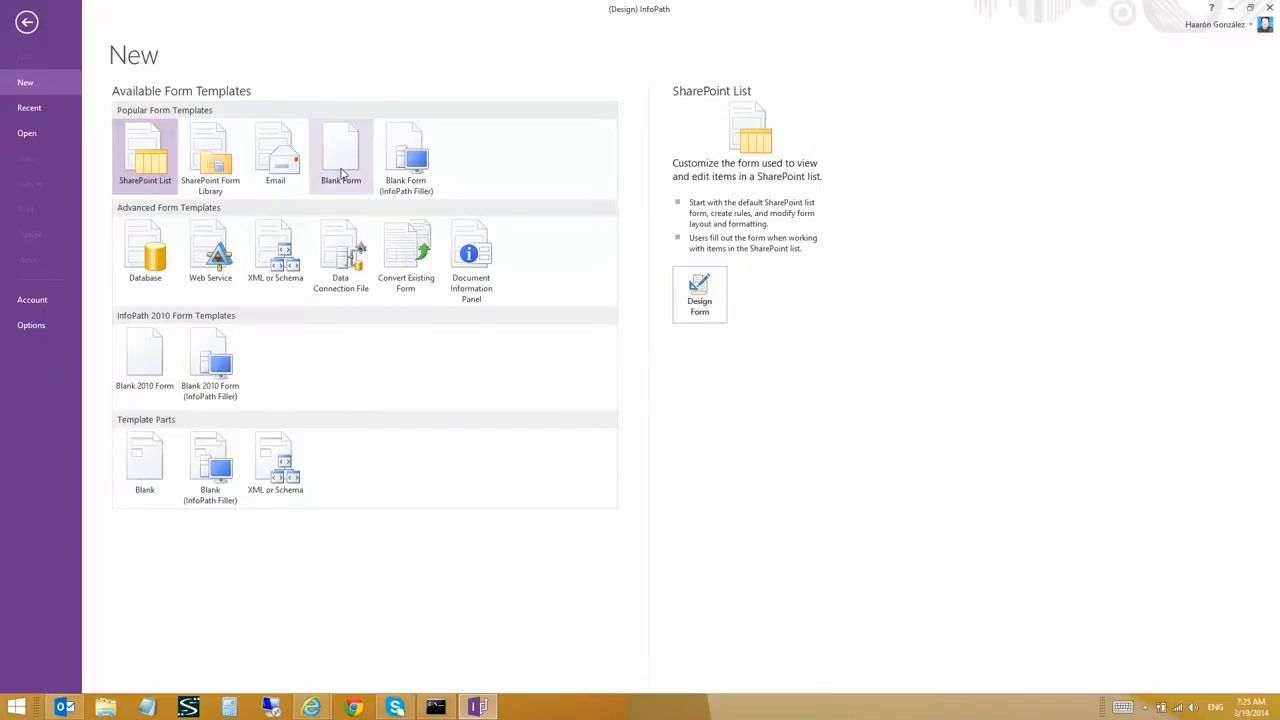
double_click(340, 150)
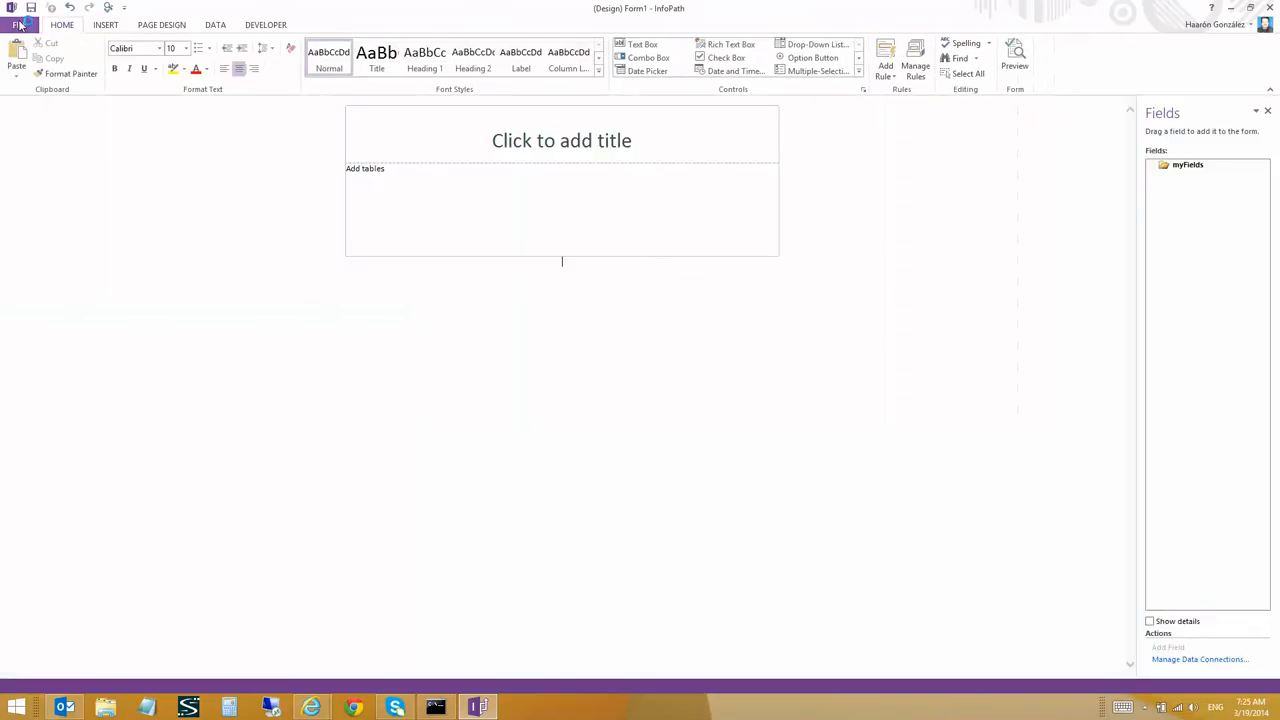
left_click(18, 24)
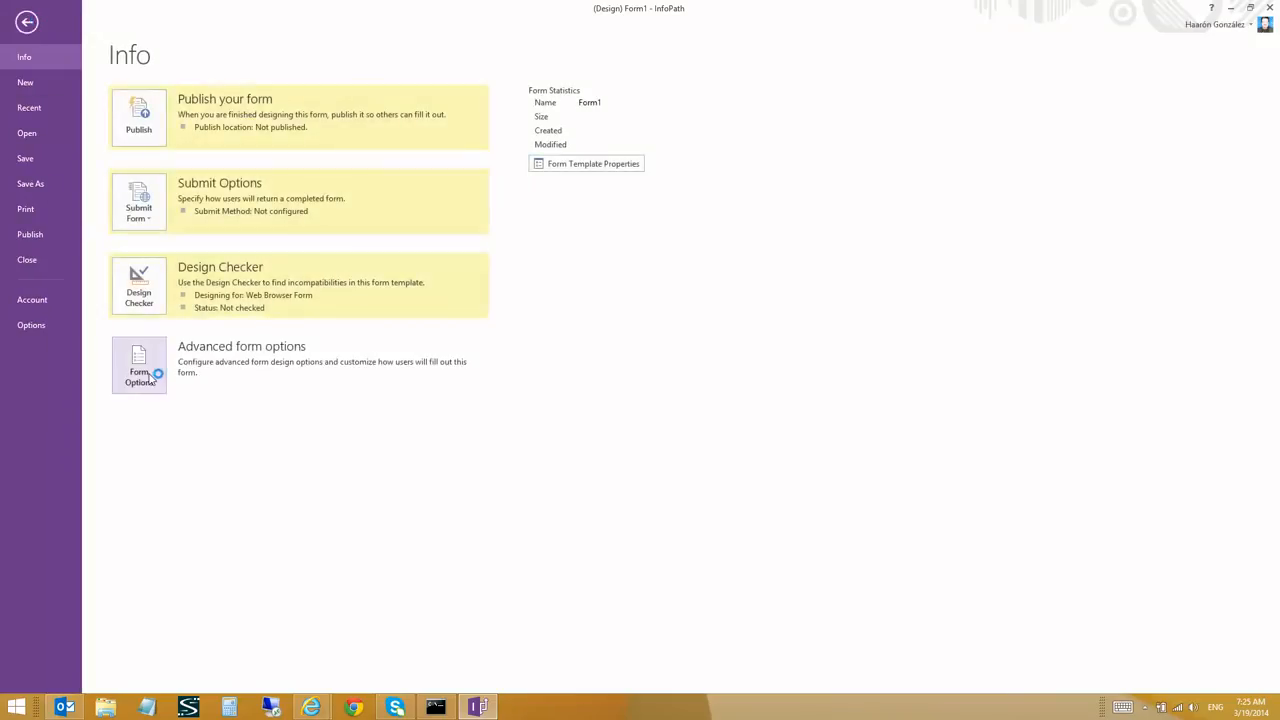
- In Form Options > Security and Trust, enable 'Sign this form template' and start selecting a certificate
left_click(138, 364)
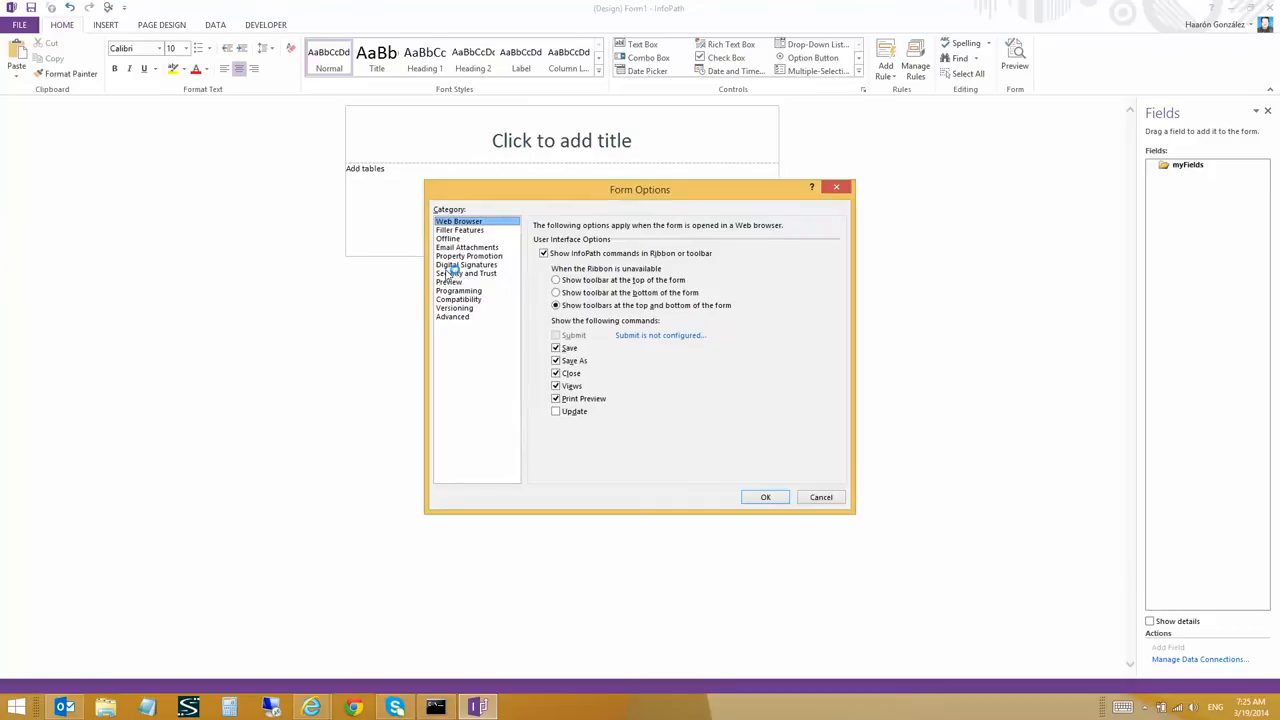
left_click(468, 272)
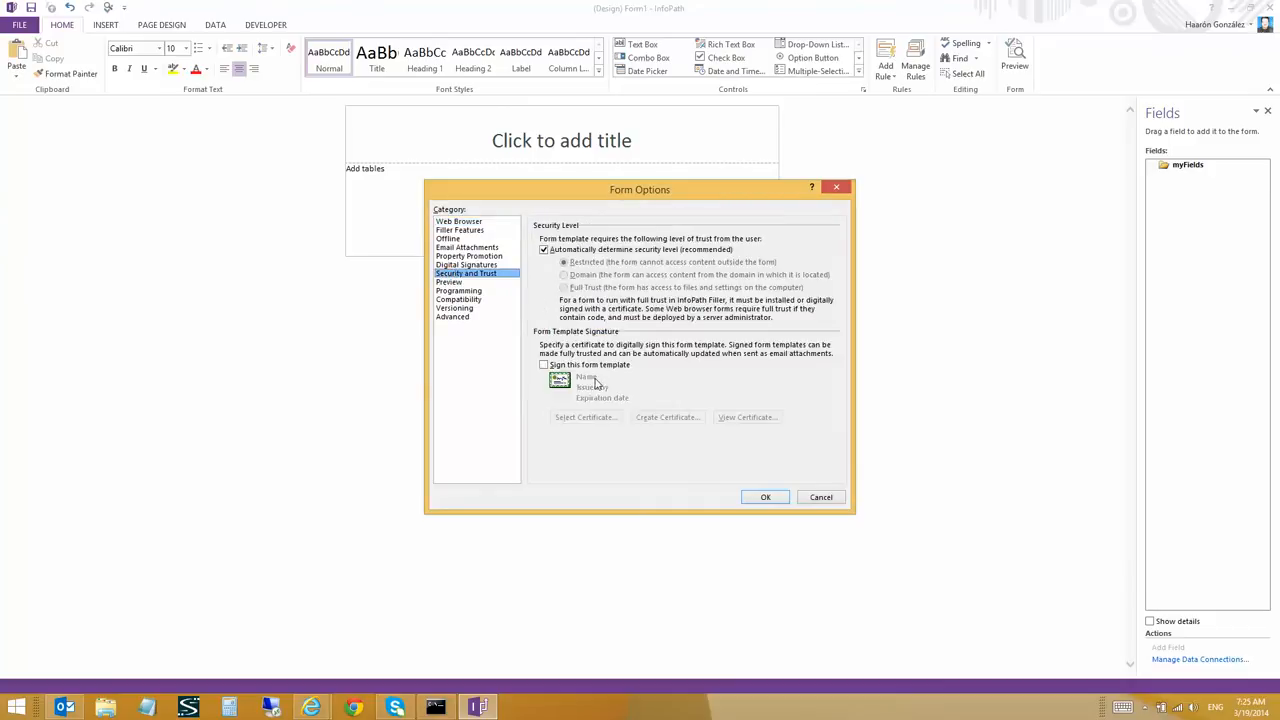
left_click(544, 364)
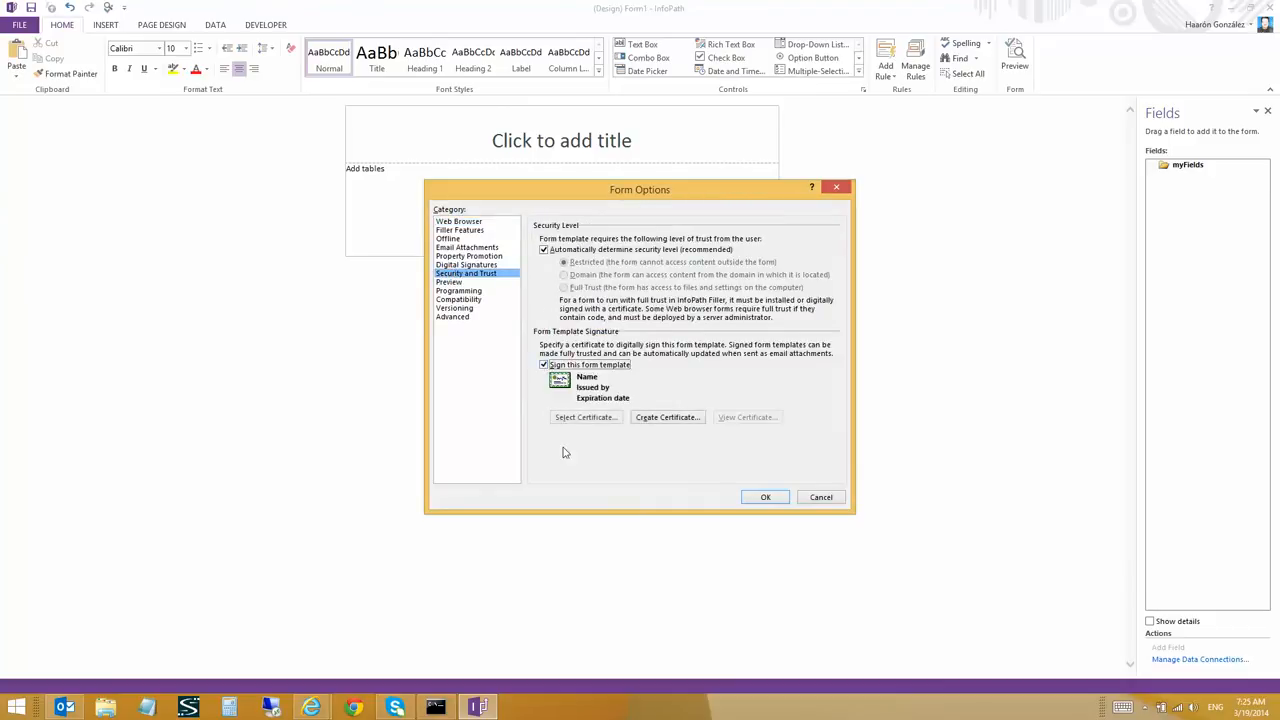
left_click(586, 418)
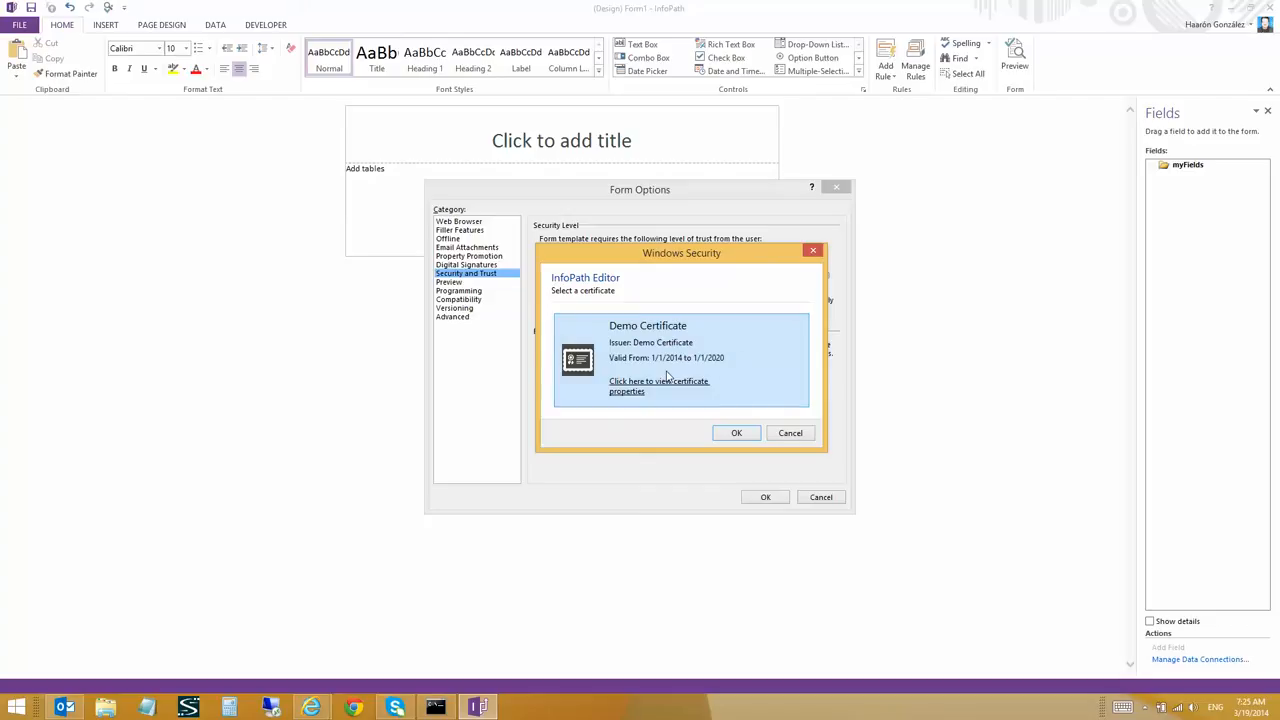
mouse_move(696, 452)
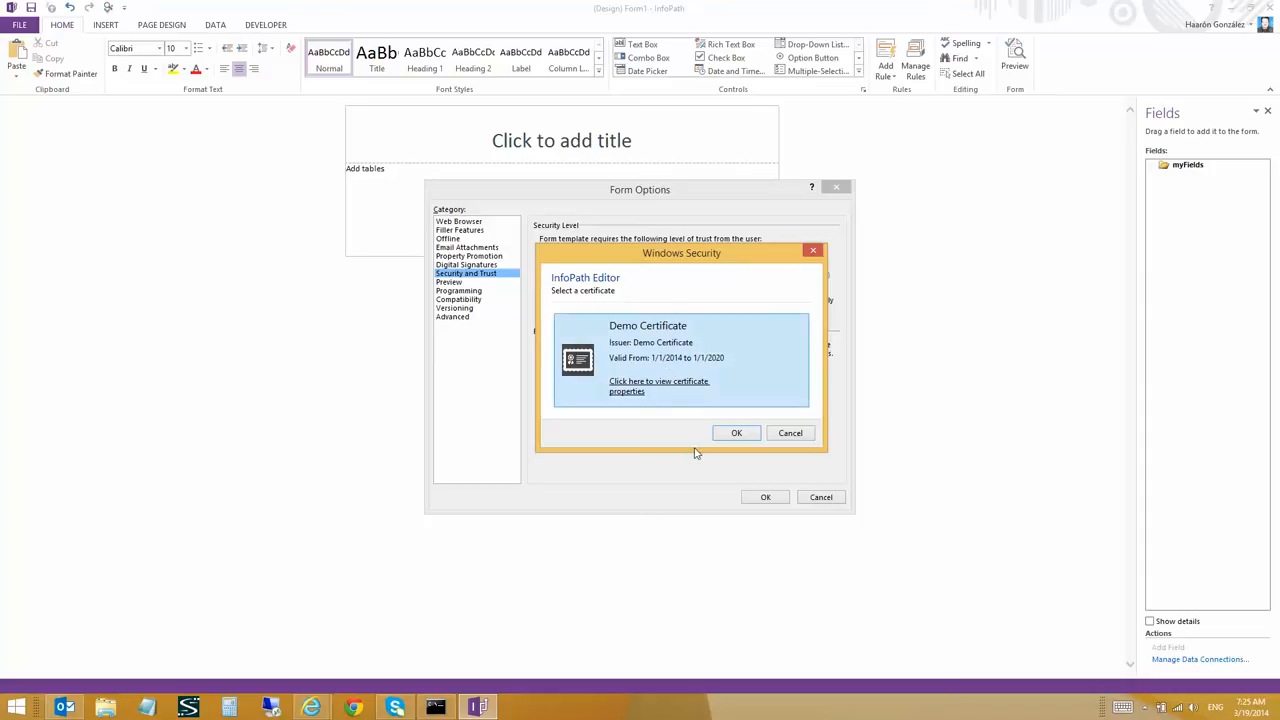